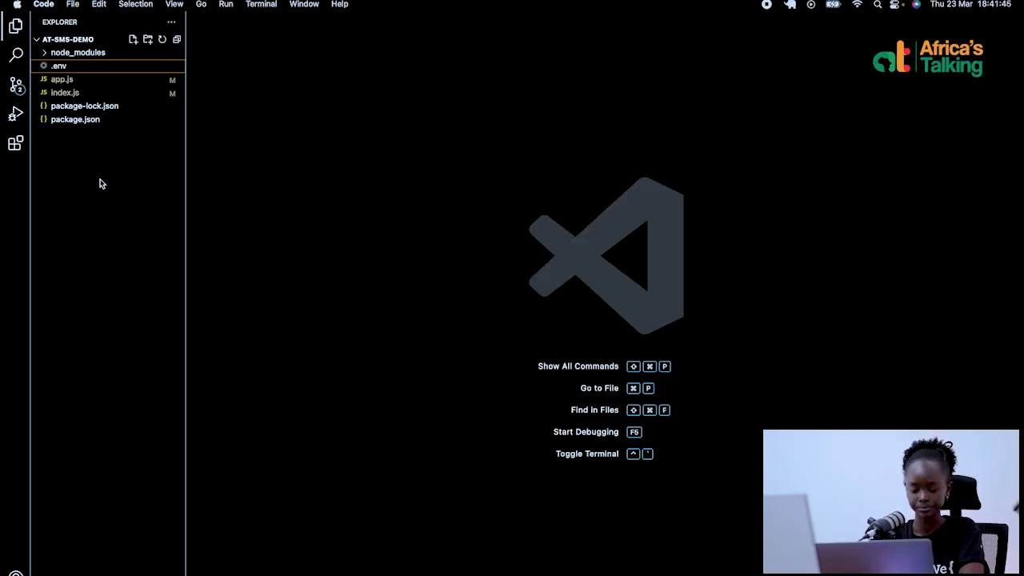
Open the .env file showing the PORT, API_KEY and USERNAME variables.
{"action": "left_click", "coordinate": [79, 52]}
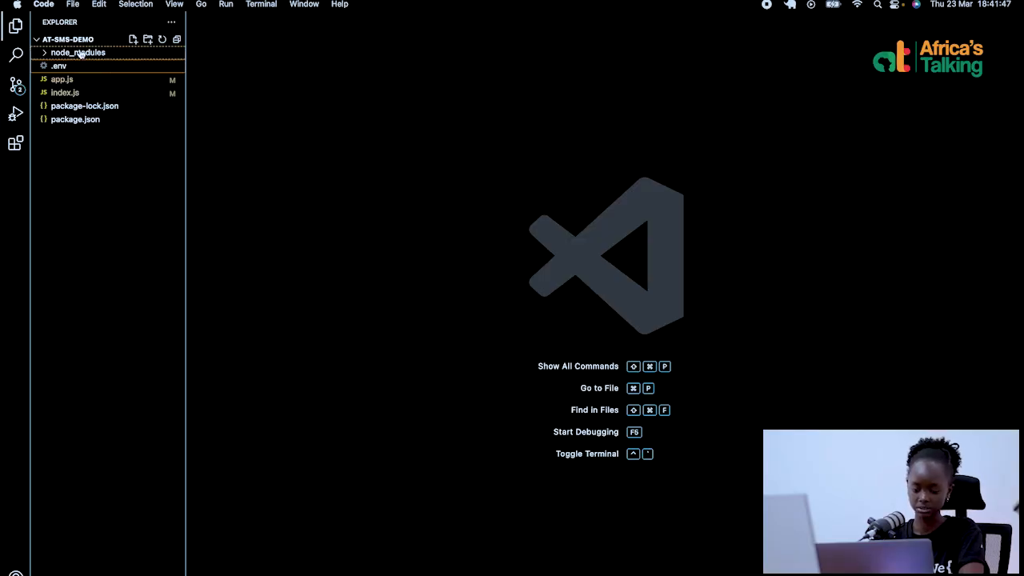
{"action": "mouse_move", "coordinate": [78, 52]}
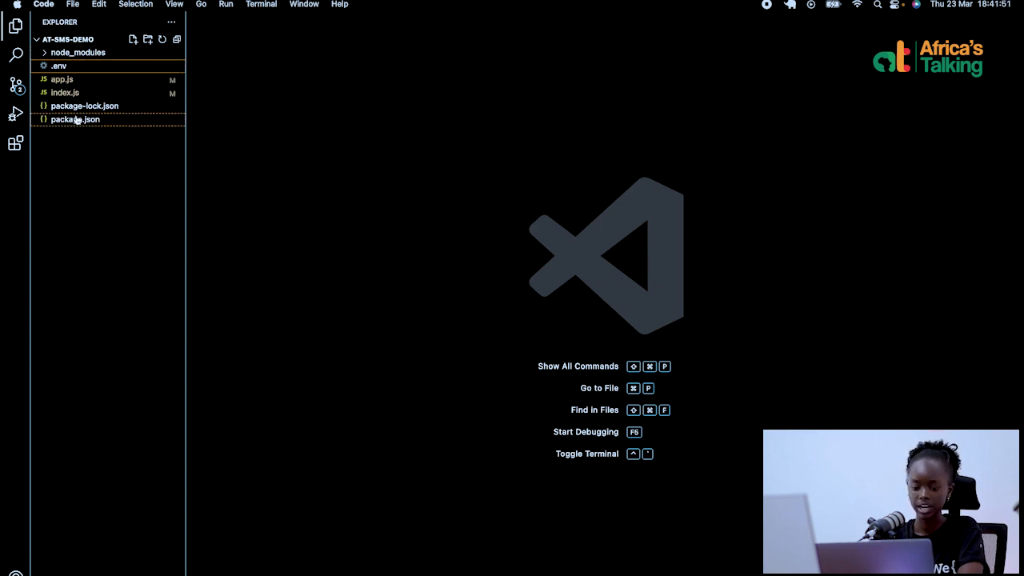
{"action": "mouse_move", "coordinate": [84, 106]}
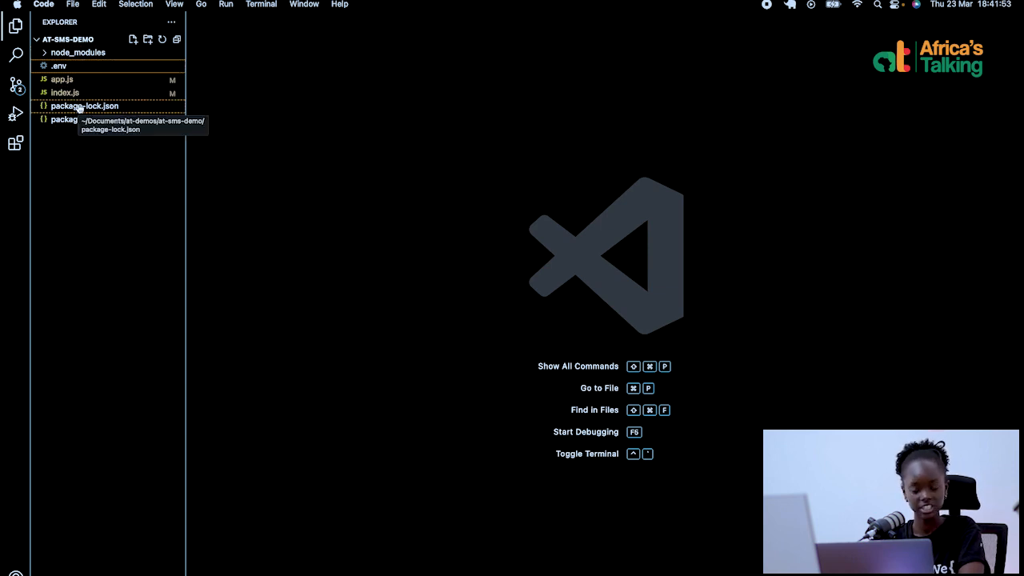
{"action": "mouse_move", "coordinate": [74, 164]}
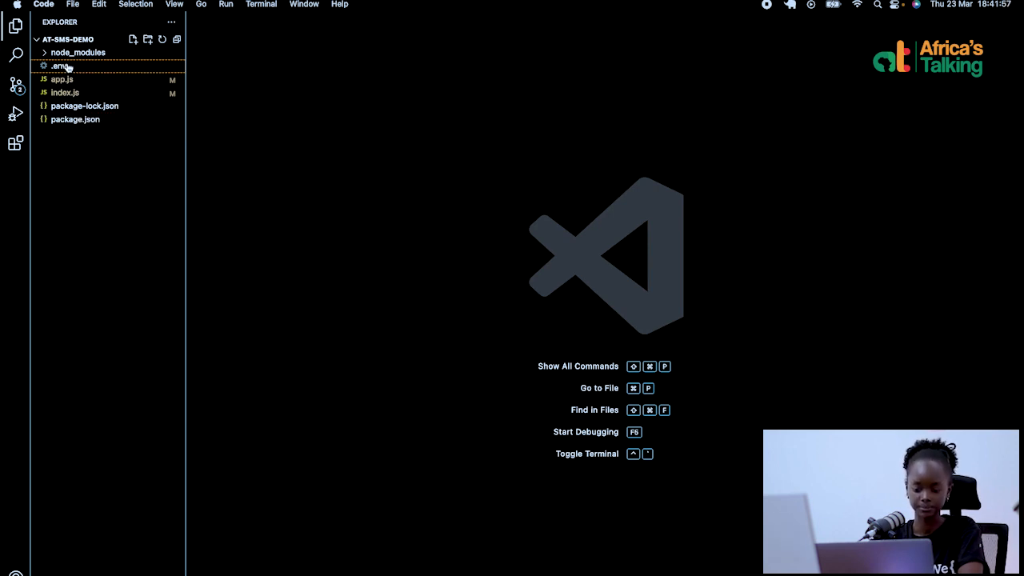
{"action": "left_click", "coordinate": [60, 66]}
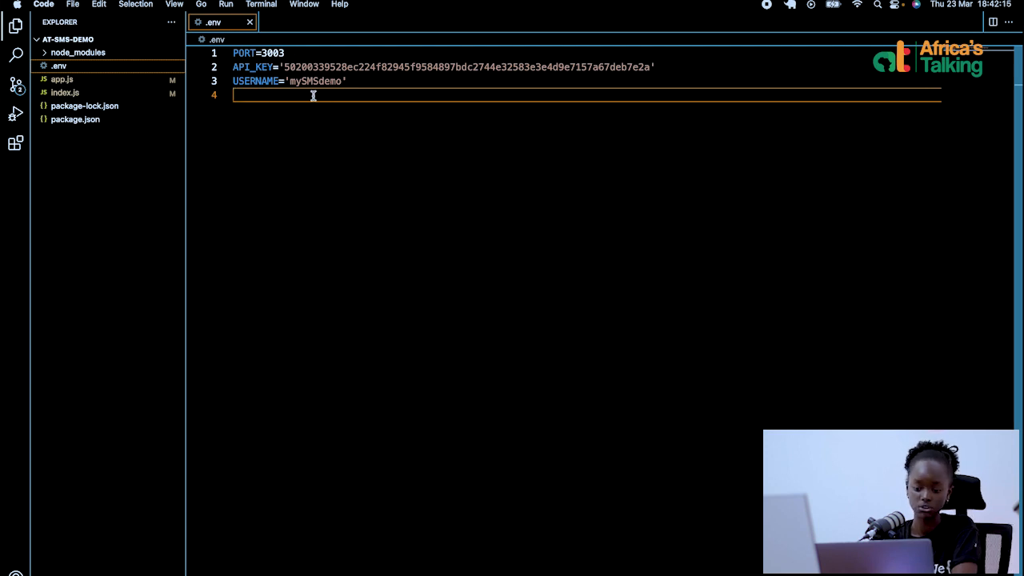
{"action": "mouse_move", "coordinate": [146, 70]}
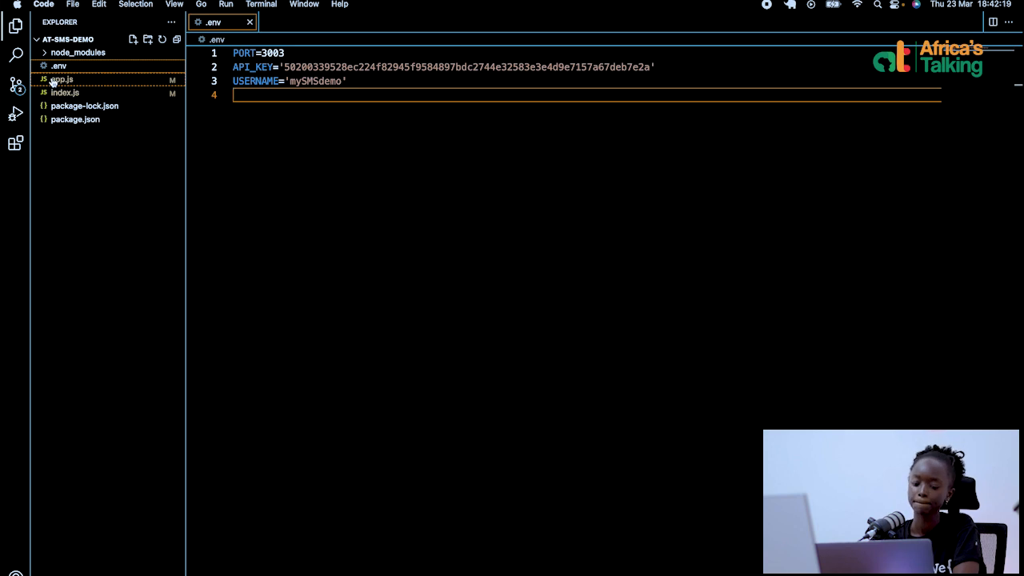
Review app.js and index.js, confirming app.js reads PORT (fallback 3000) and .env sets 3003.
{"action": "left_click", "coordinate": [63, 79]}
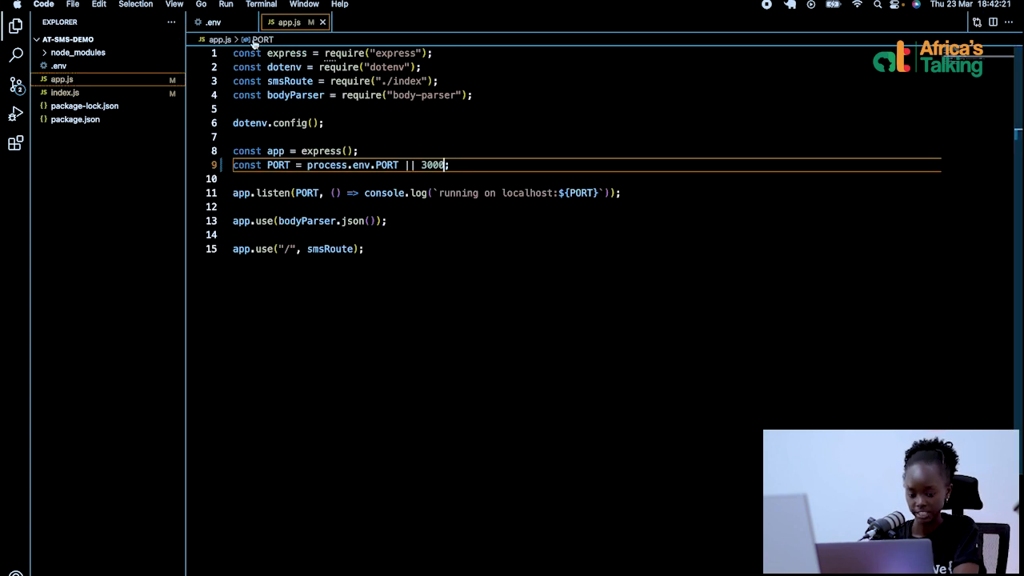
{"action": "left_click", "coordinate": [65, 92]}
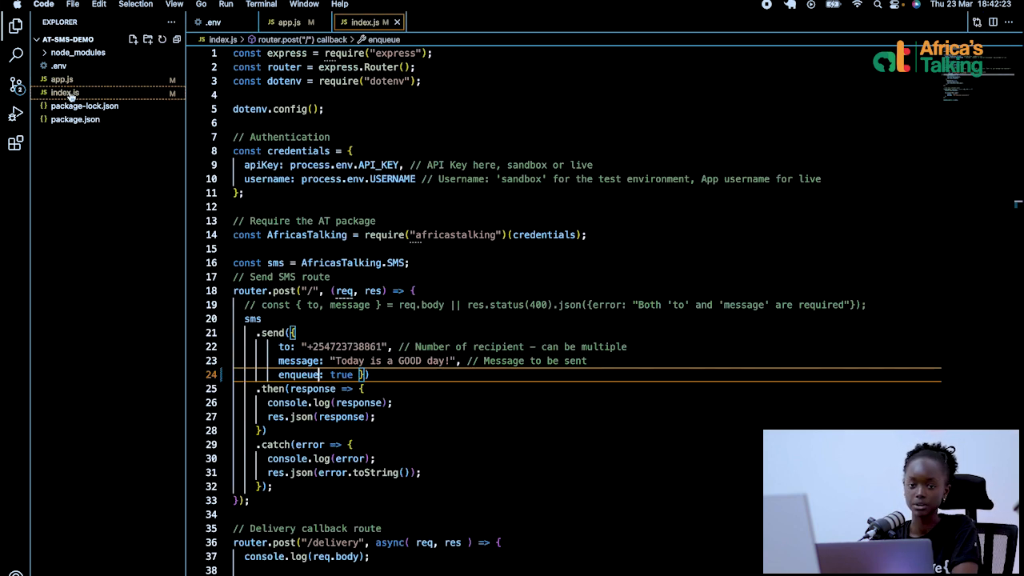
{"action": "left_click", "coordinate": [288, 21]}
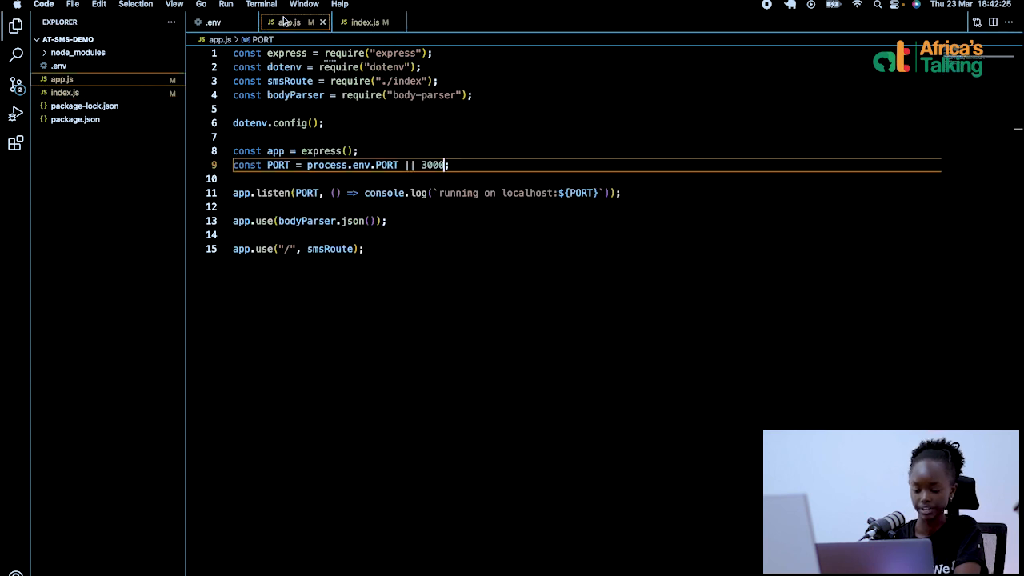
{"action": "mouse_move", "coordinate": [326, 165]}
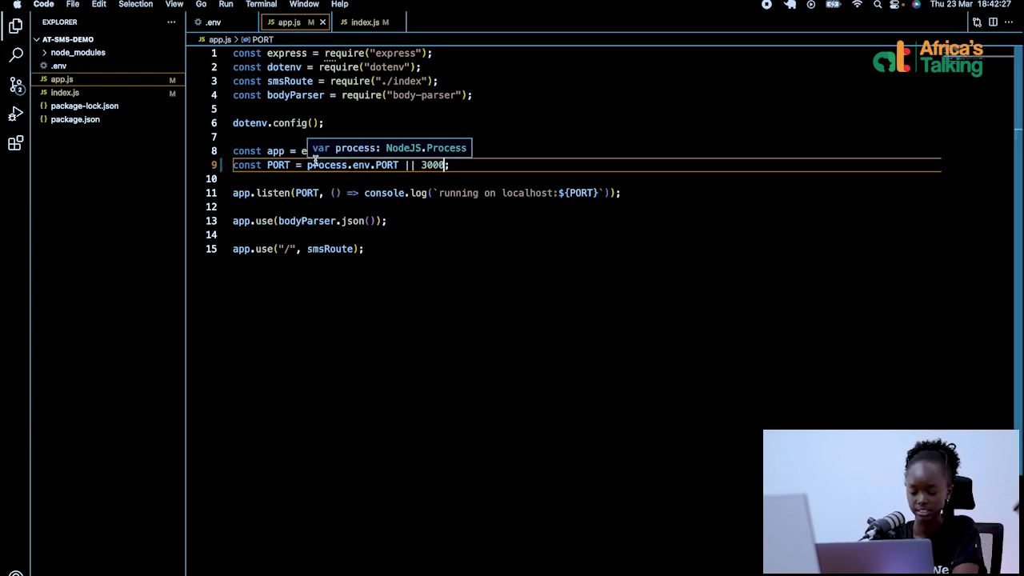
{"action": "mouse_move", "coordinate": [453, 127]}
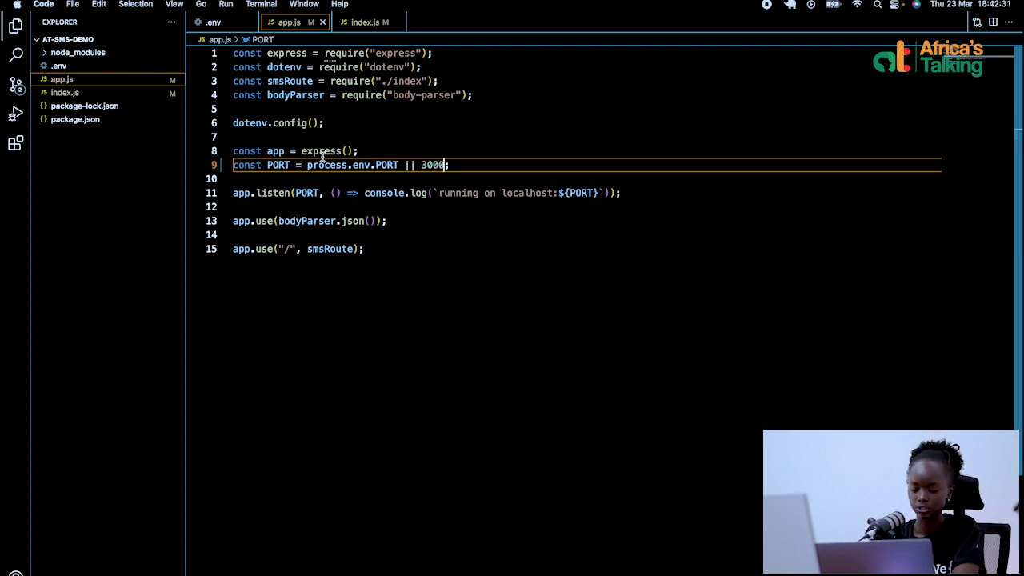
{"action": "mouse_move", "coordinate": [304, 144]}
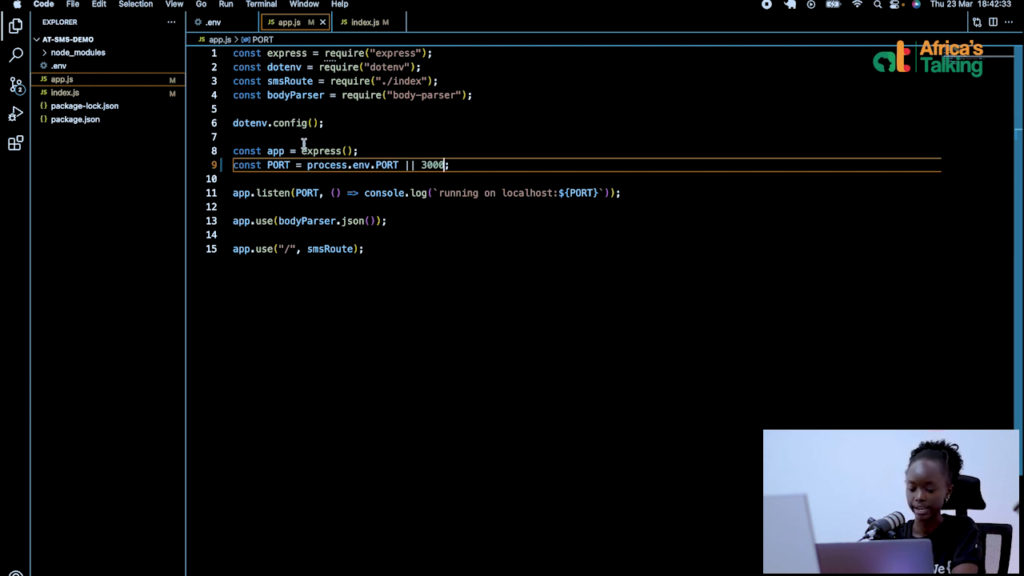
{"action": "double_click", "coordinate": [277, 165]}
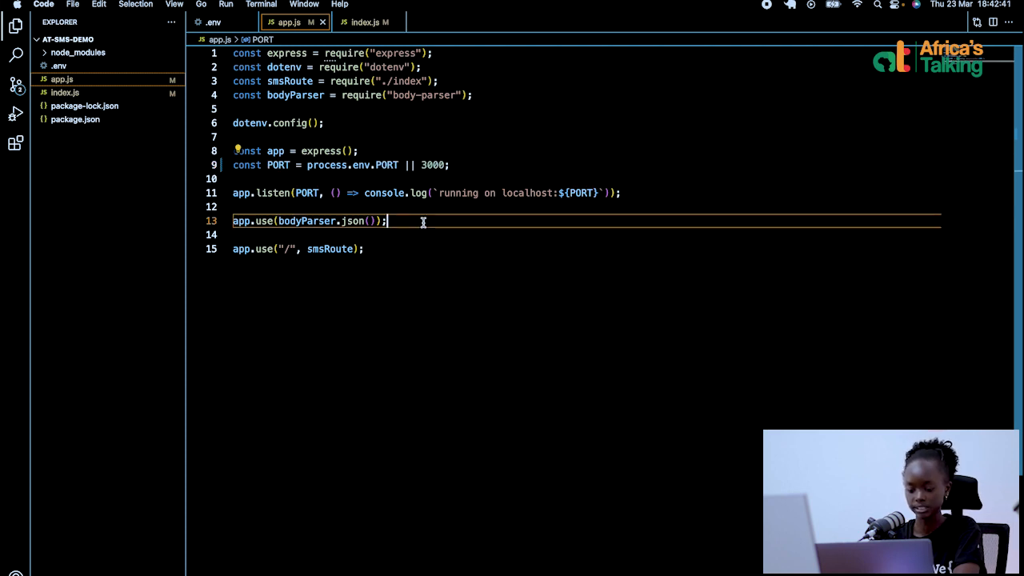
{"action": "mouse_move", "coordinate": [384, 164]}
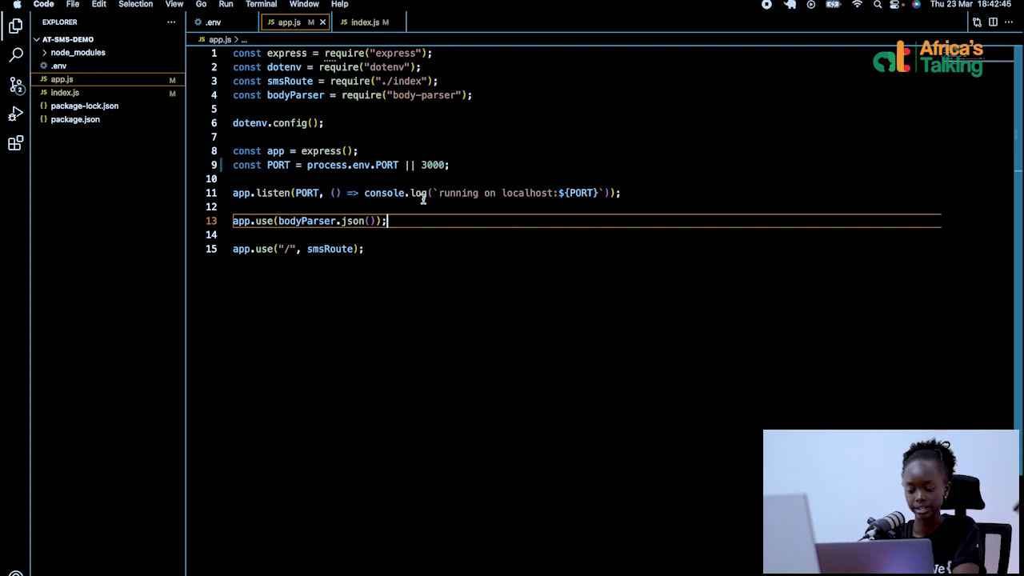
{"action": "mouse_move", "coordinate": [583, 193]}
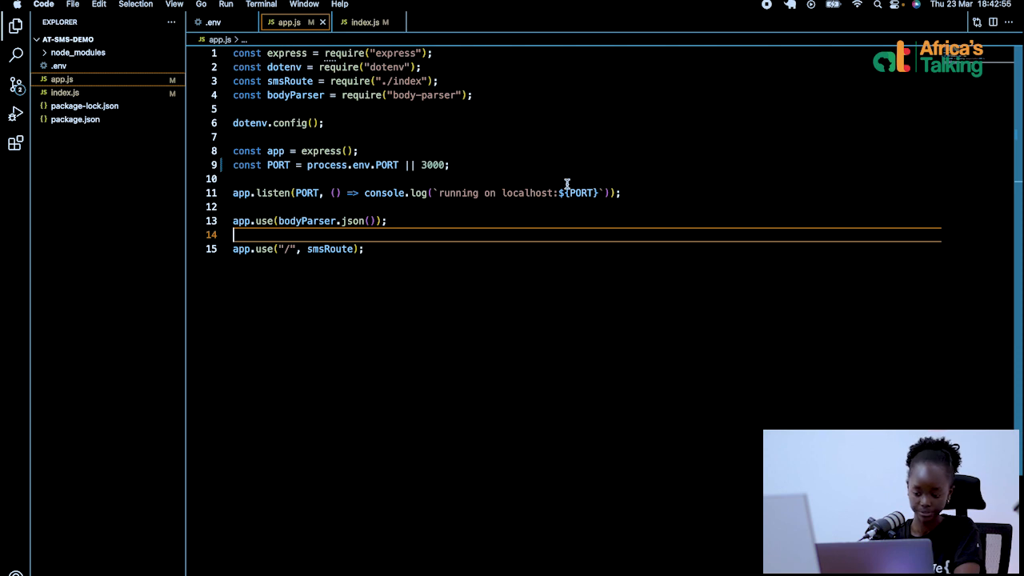
{"action": "left_click", "coordinate": [213, 21]}
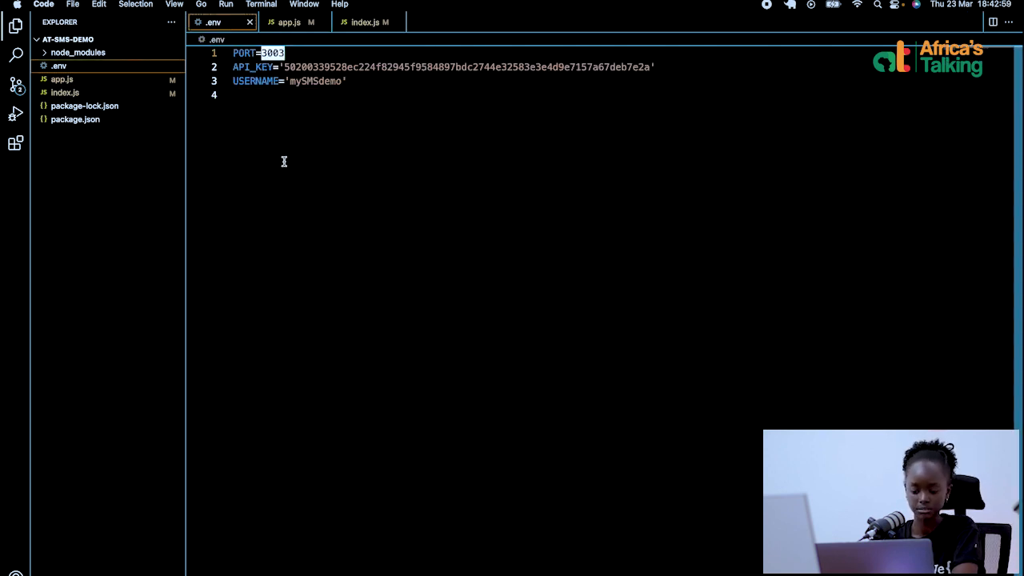
{"action": "left_click", "coordinate": [289, 22]}
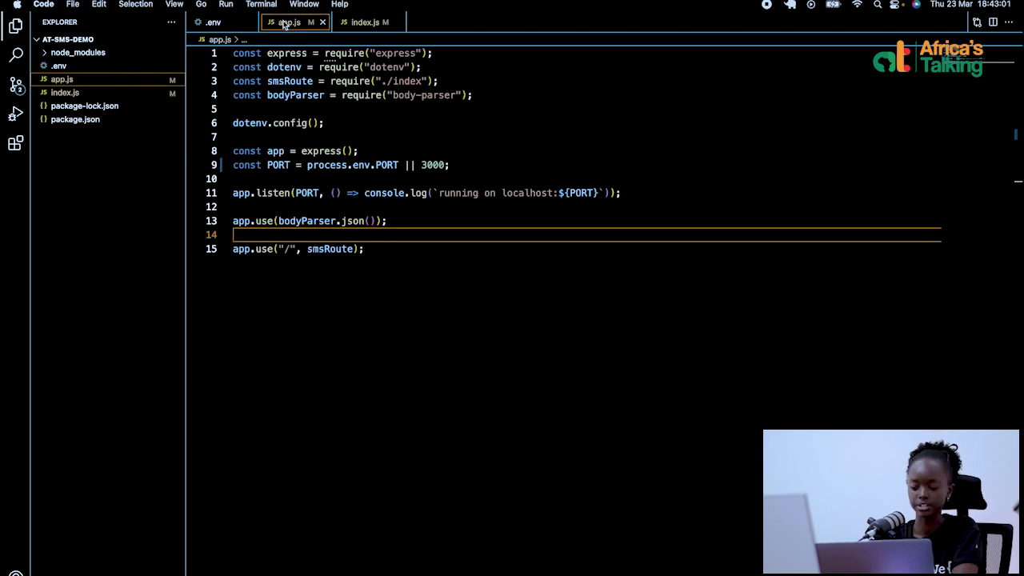
{"action": "mouse_move", "coordinate": [365, 21]}
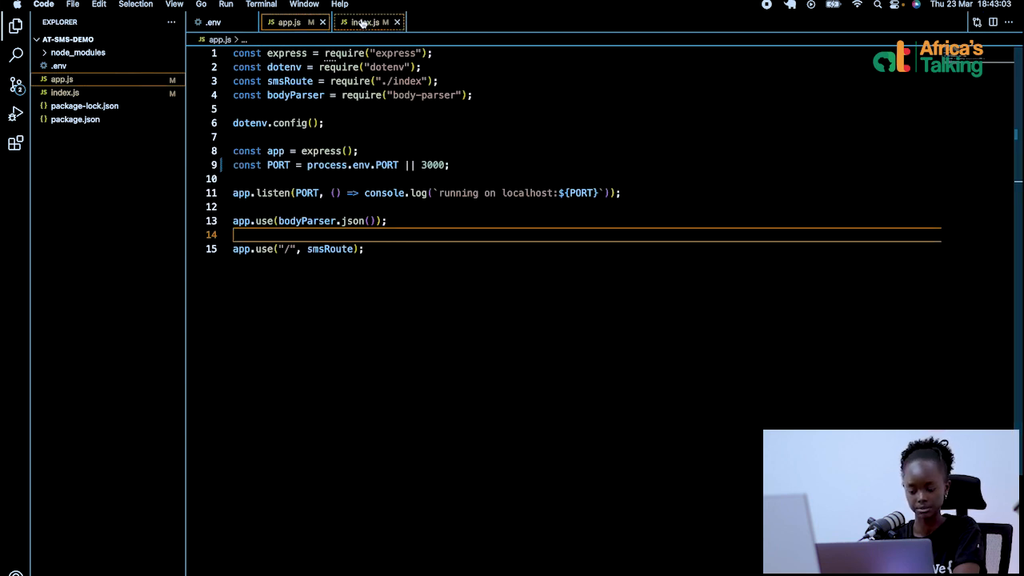
{"action": "left_click", "coordinate": [367, 22]}
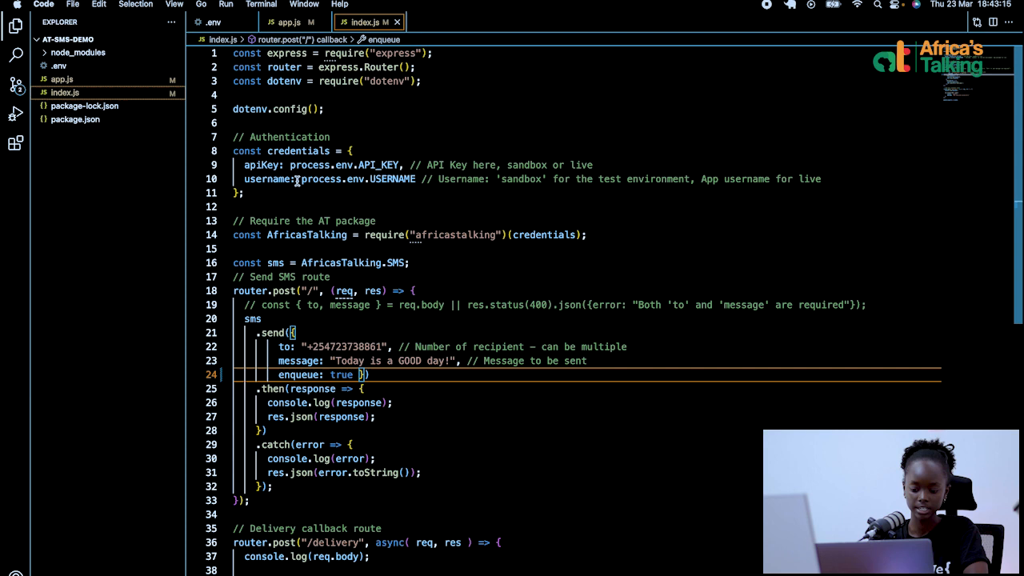
{"action": "mouse_move", "coordinate": [261, 164]}
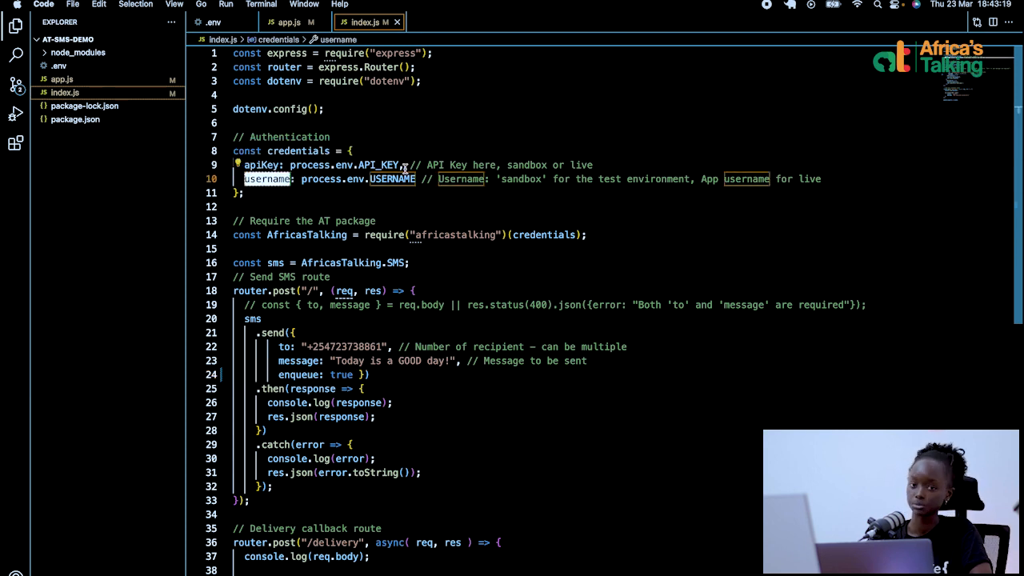
{"action": "mouse_move", "coordinate": [384, 165]}
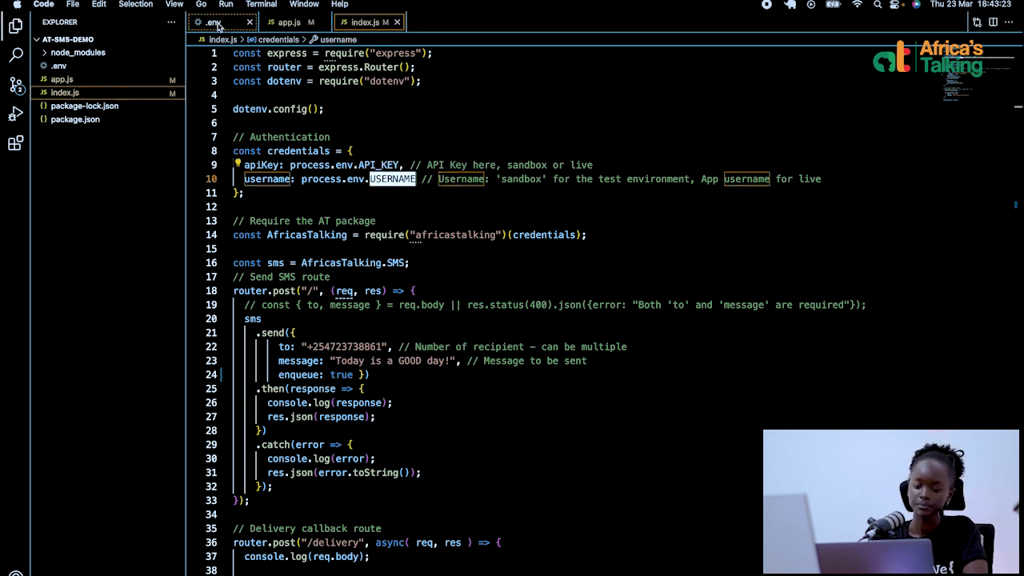
{"action": "left_click", "coordinate": [212, 22]}
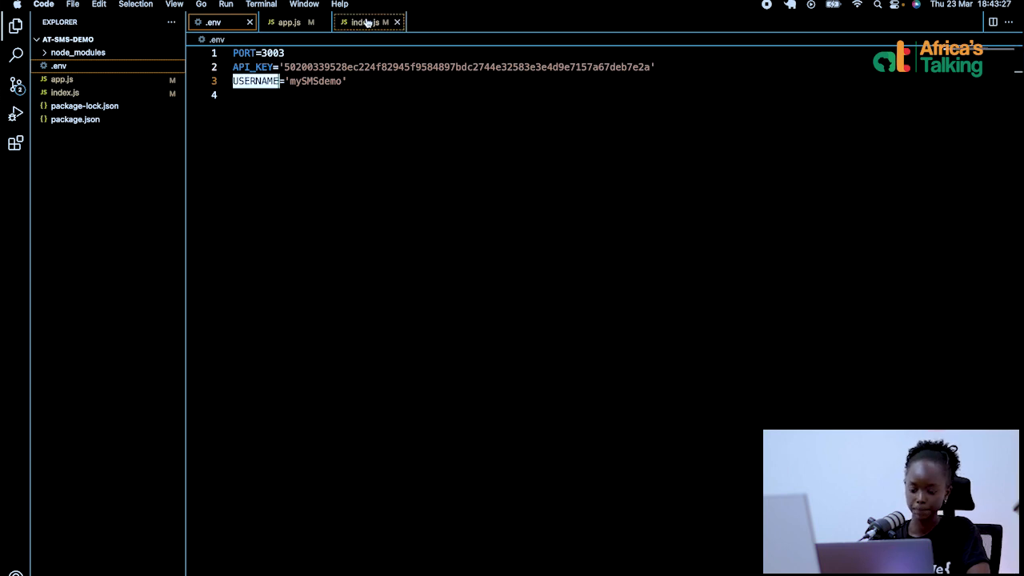
{"action": "left_click", "coordinate": [364, 22]}
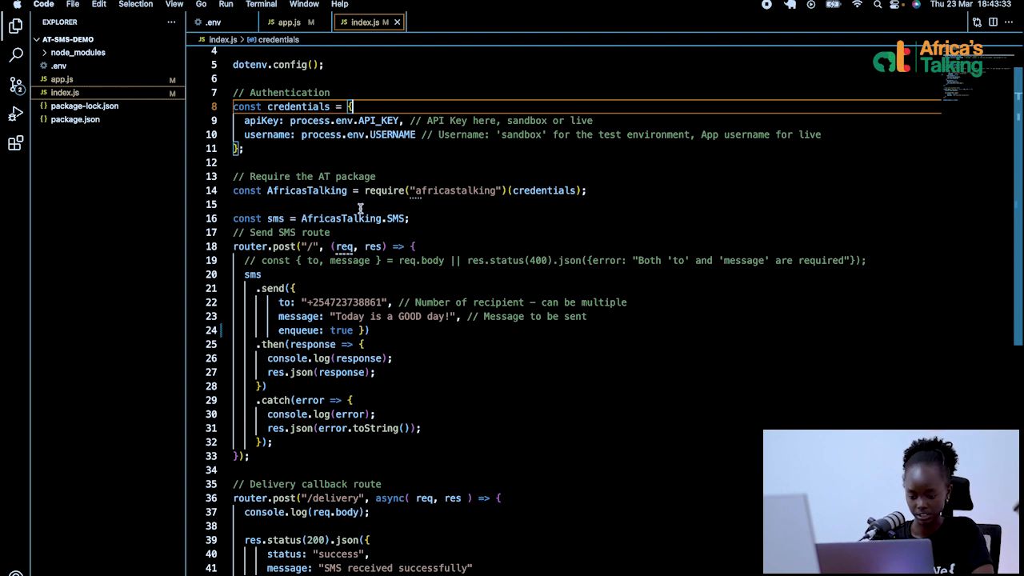
{"action": "double_click", "coordinate": [456, 190]}
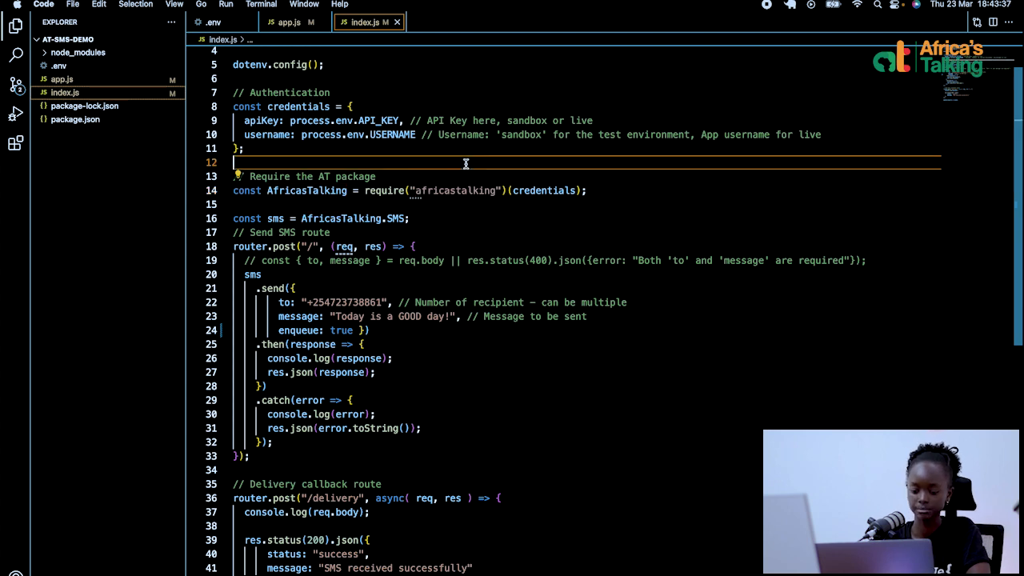
{"action": "scroll", "scroll_direction": "down", "scroll_amount": 3}
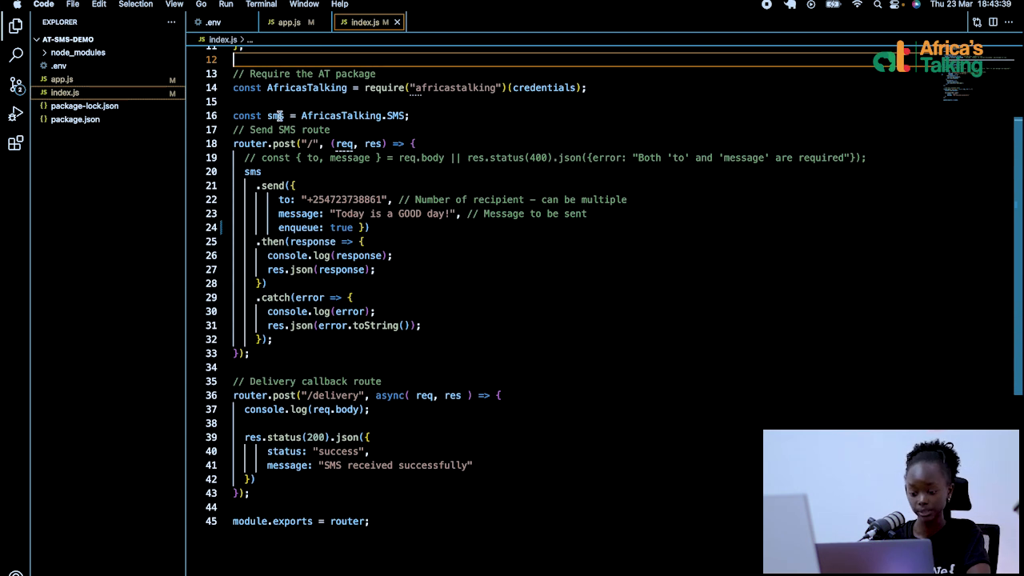
{"action": "double_click", "coordinate": [397, 115]}
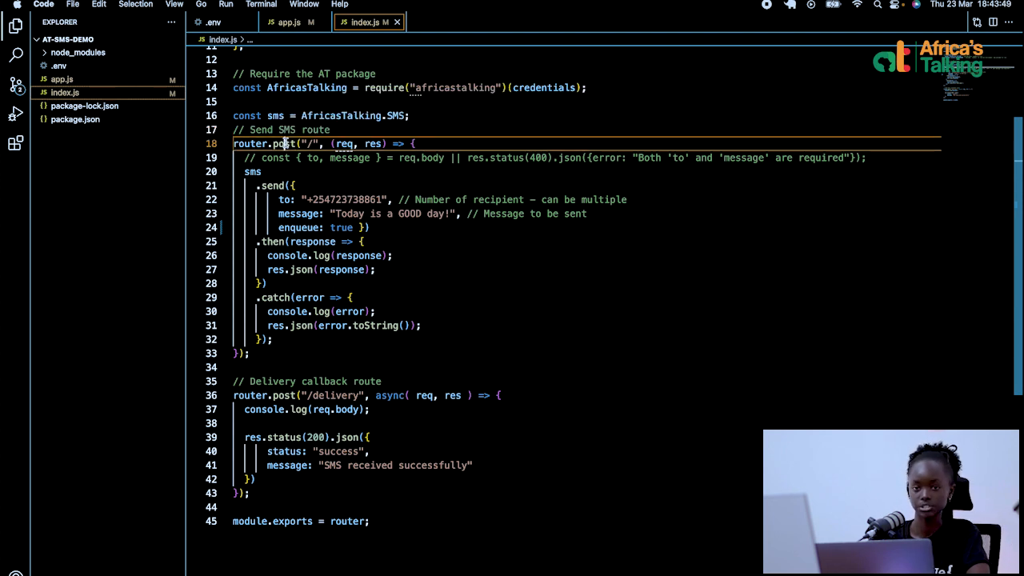
{"action": "double_click", "coordinate": [283, 144]}
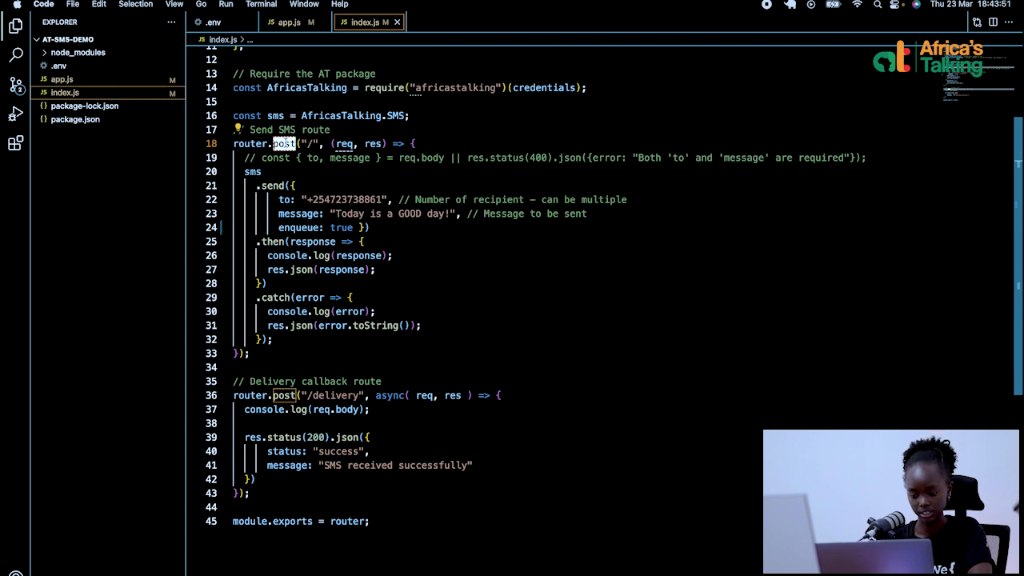
{"action": "mouse_move", "coordinate": [254, 171]}
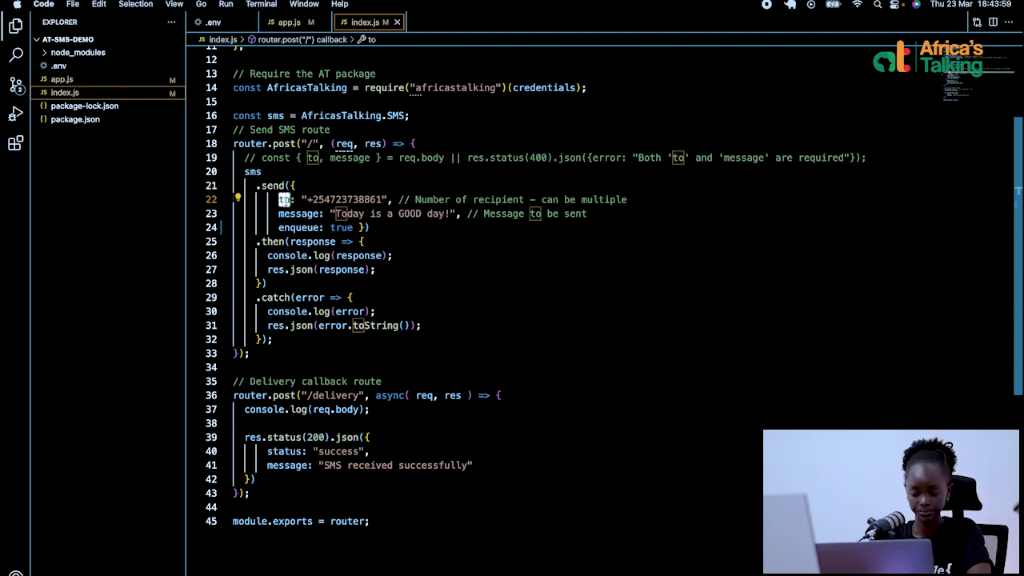
{"action": "double_click", "coordinate": [297, 213]}
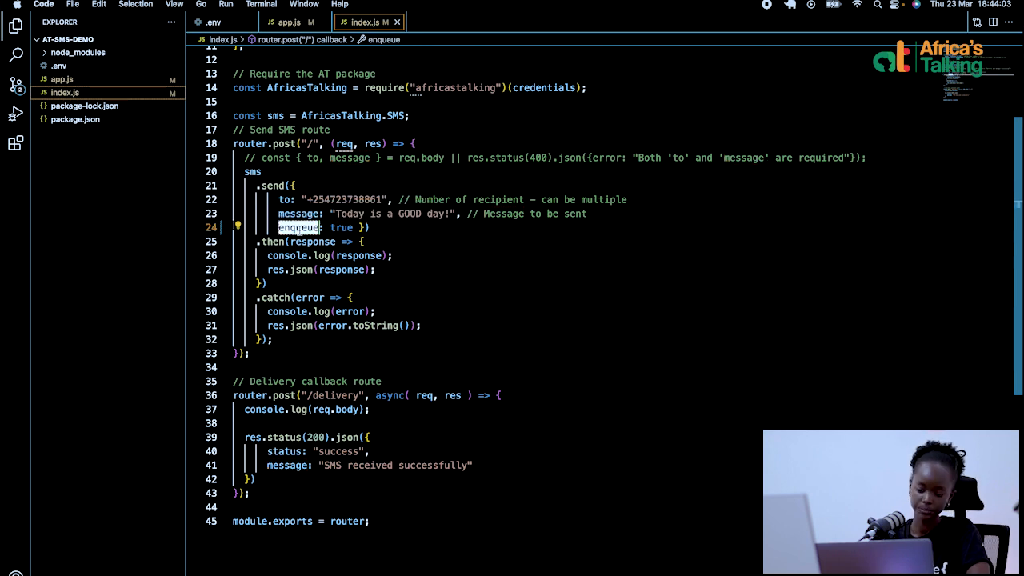
{"action": "mouse_move", "coordinate": [292, 214]}
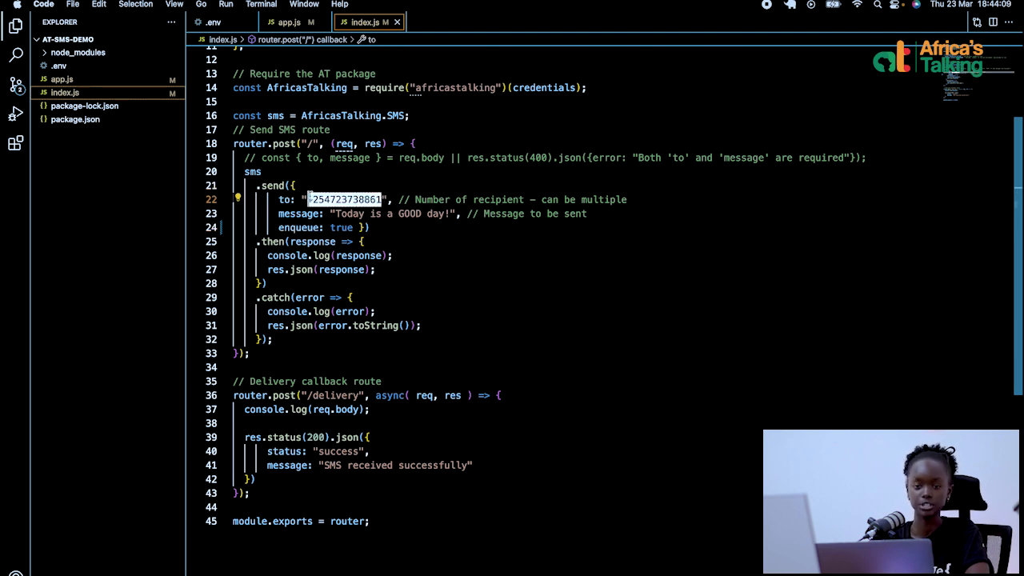
{"action": "mouse_move", "coordinate": [333, 184]}
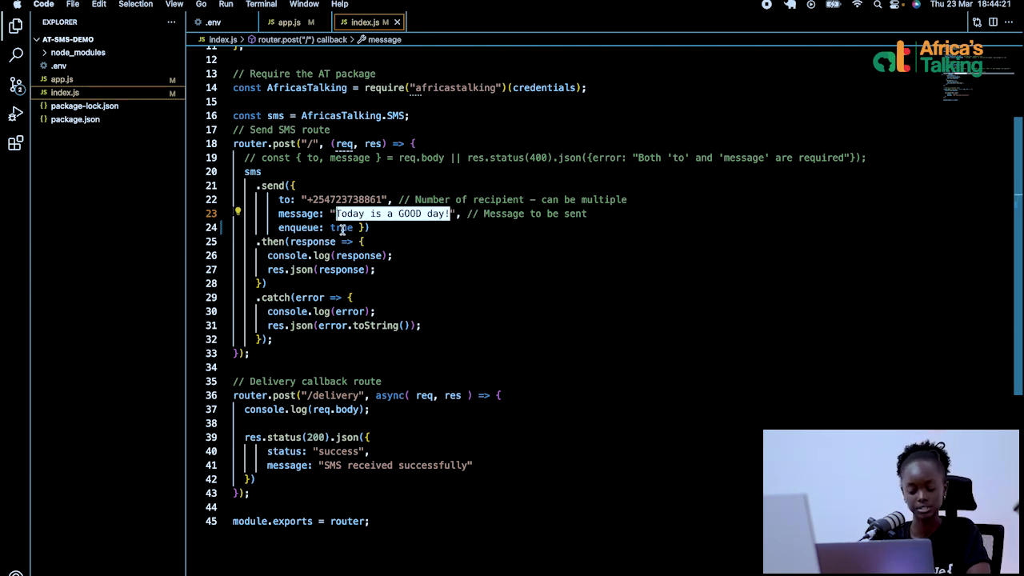
{"action": "double_click", "coordinate": [340, 228]}
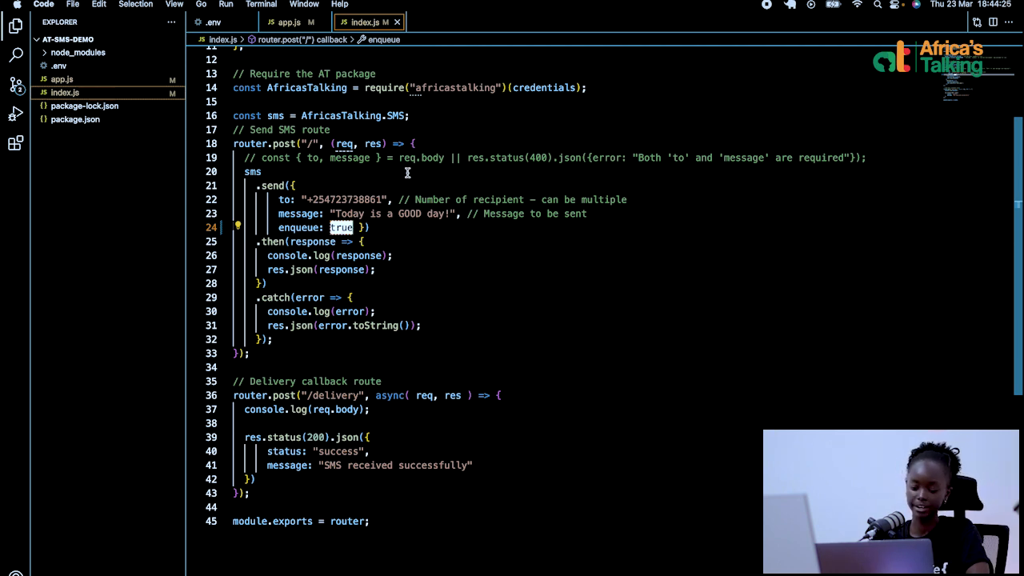
{"action": "scroll", "scroll_direction": "up", "scroll_amount": 3}
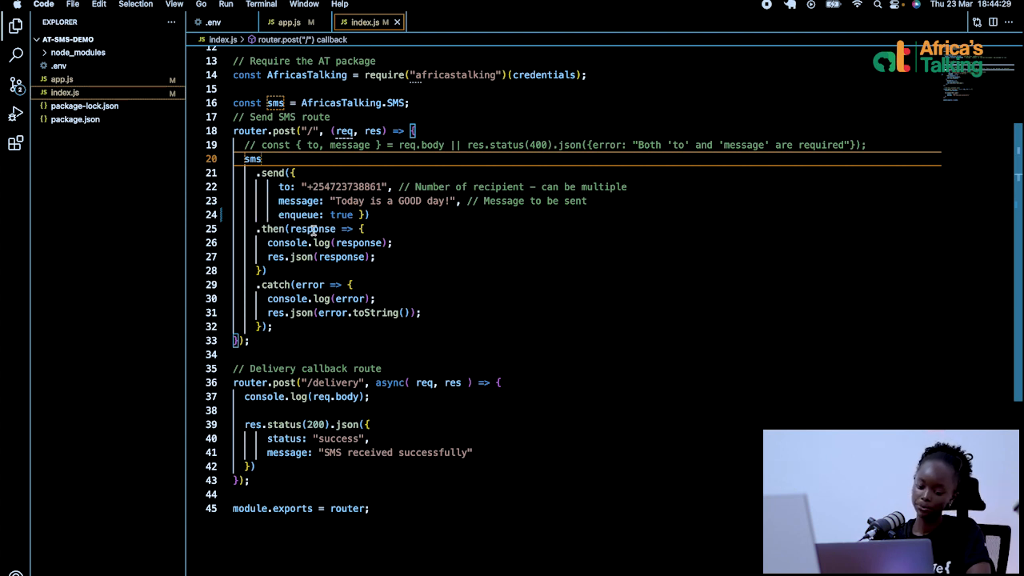
{"action": "double_click", "coordinate": [358, 242]}
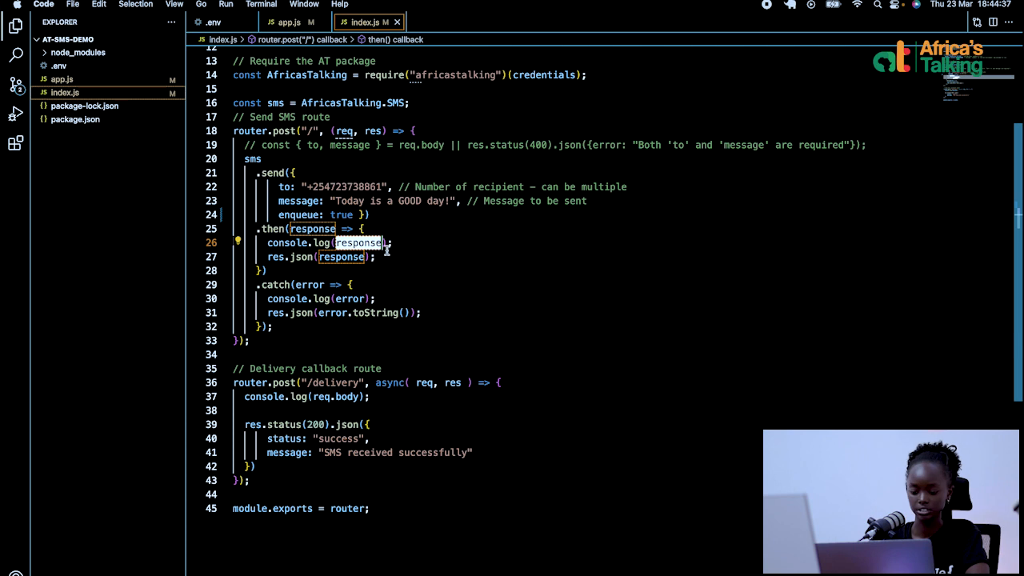
{"action": "scroll", "scroll_direction": "up", "scroll_amount": 3}
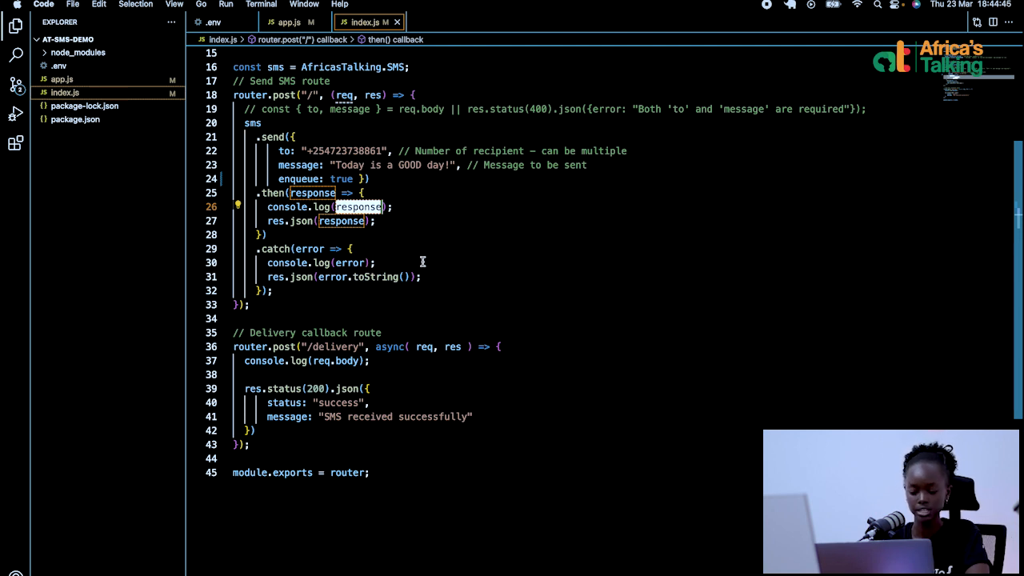
{"action": "mouse_move", "coordinate": [312, 249]}
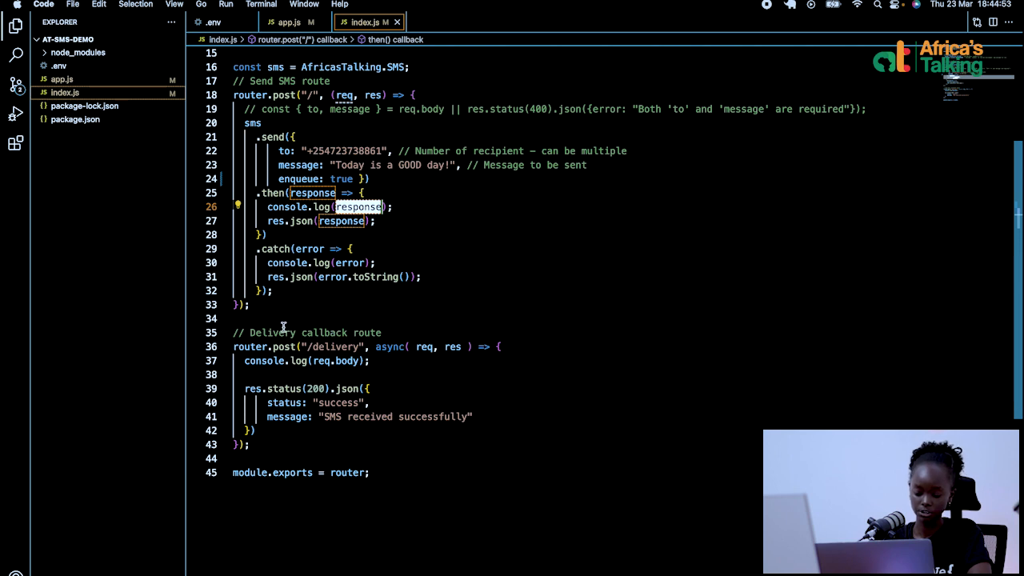
{"action": "mouse_move", "coordinate": [321, 326]}
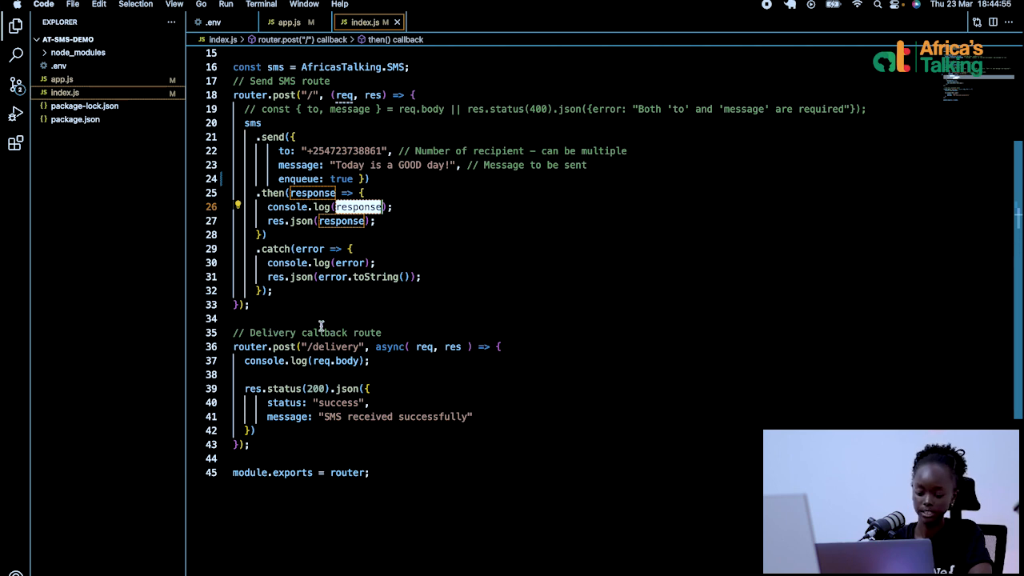
{"action": "mouse_move", "coordinate": [304, 307]}
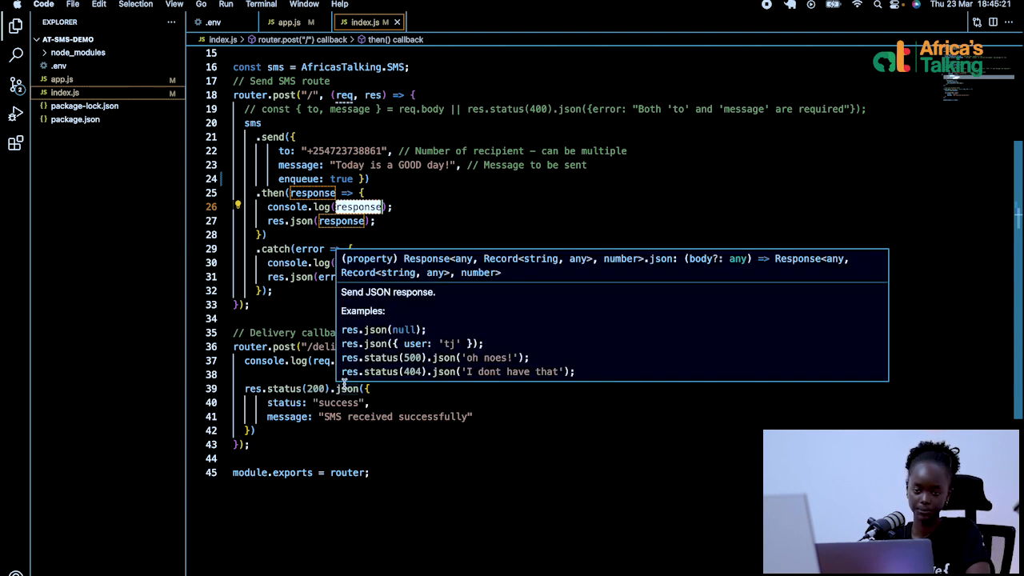
{"action": "scroll", "scroll_direction": "up", "scroll_amount": 3}
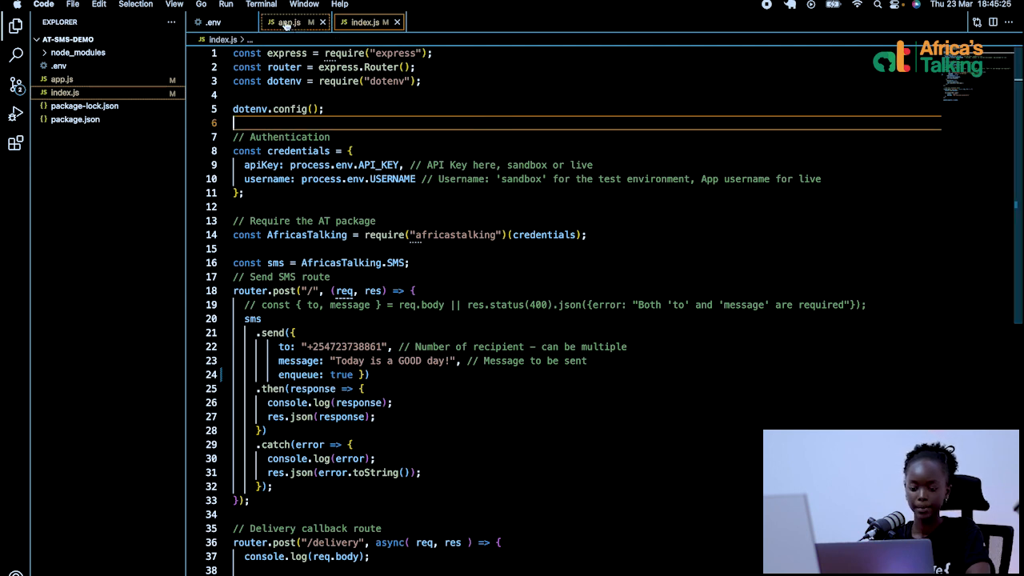
Show app.js and open a new integrated terminal in the at-sms-demo folder.
{"action": "left_click", "coordinate": [284, 21]}
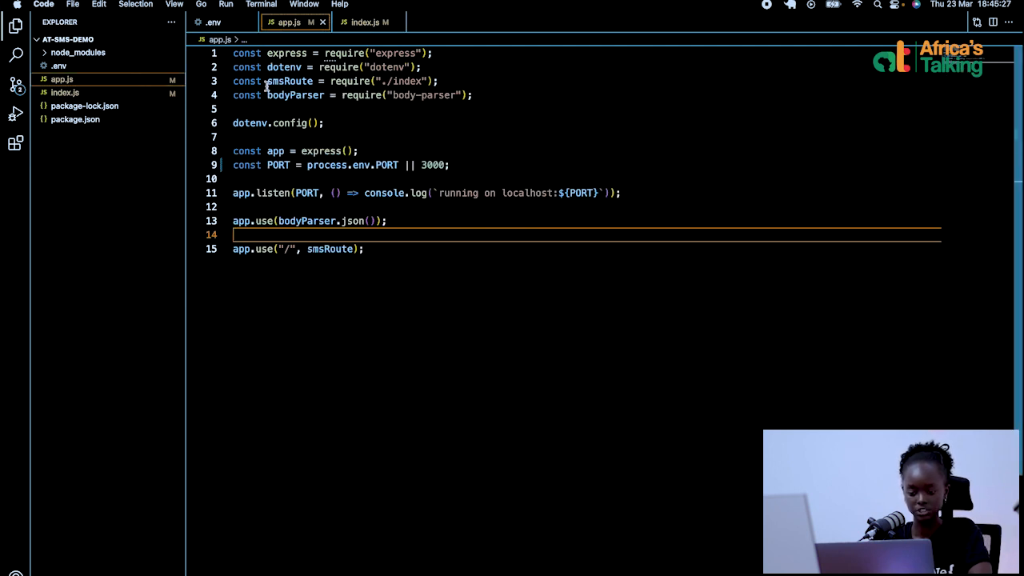
{"action": "left_click", "coordinate": [261, 4]}
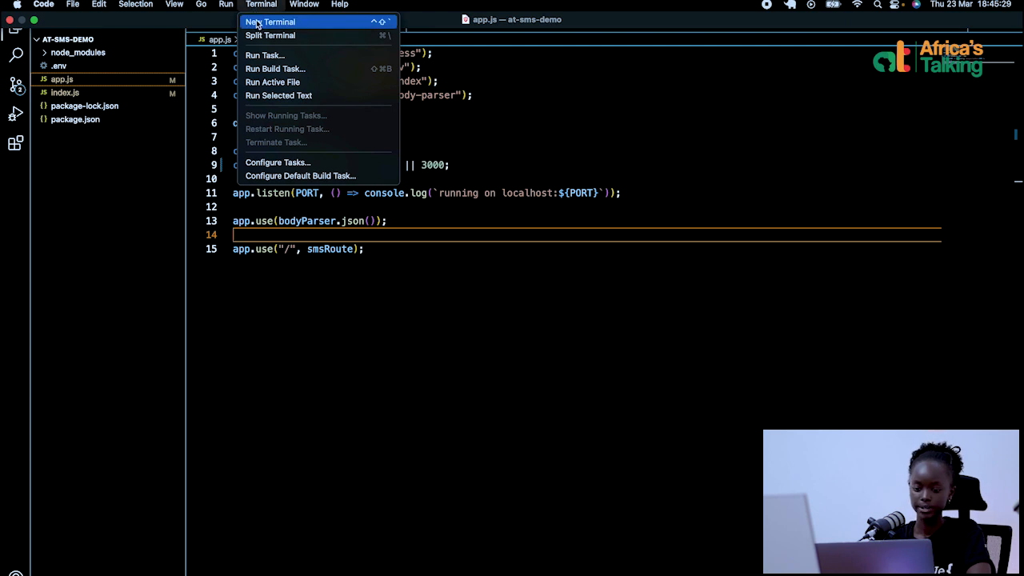
{"action": "left_click", "coordinate": [271, 22]}
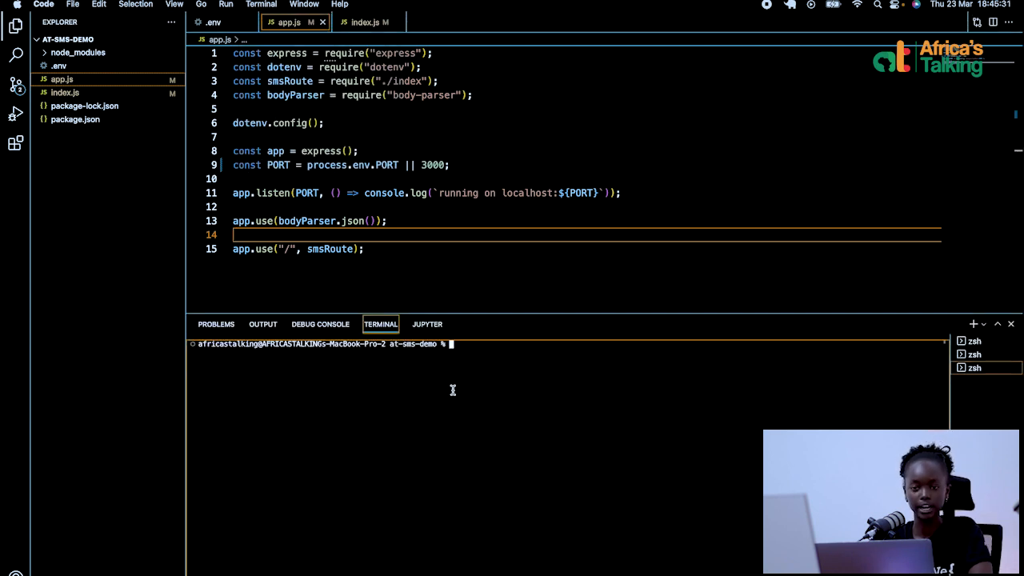
{"action": "mouse_move", "coordinate": [507, 363]}
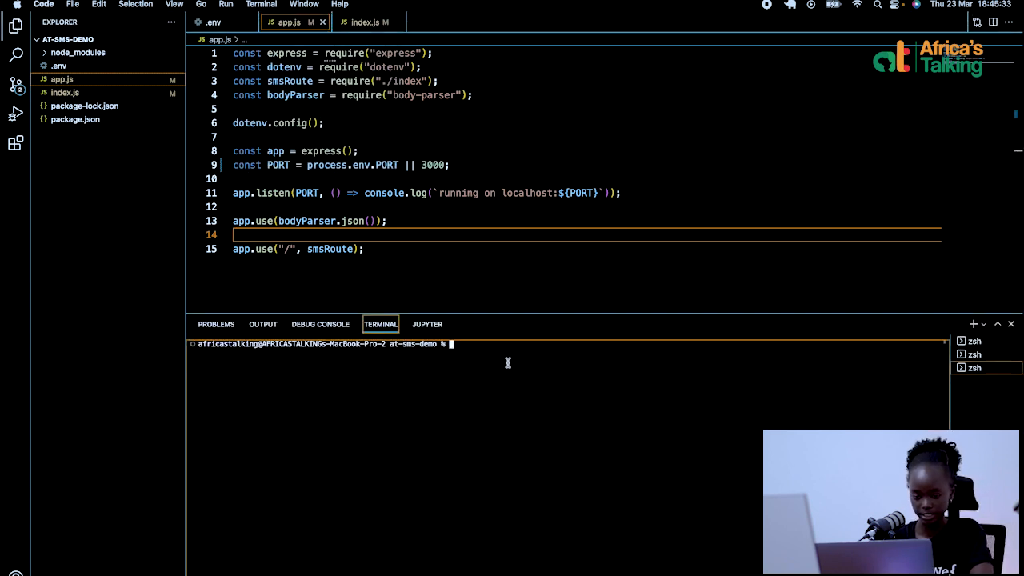
{"action": "mouse_move", "coordinate": [501, 363]}
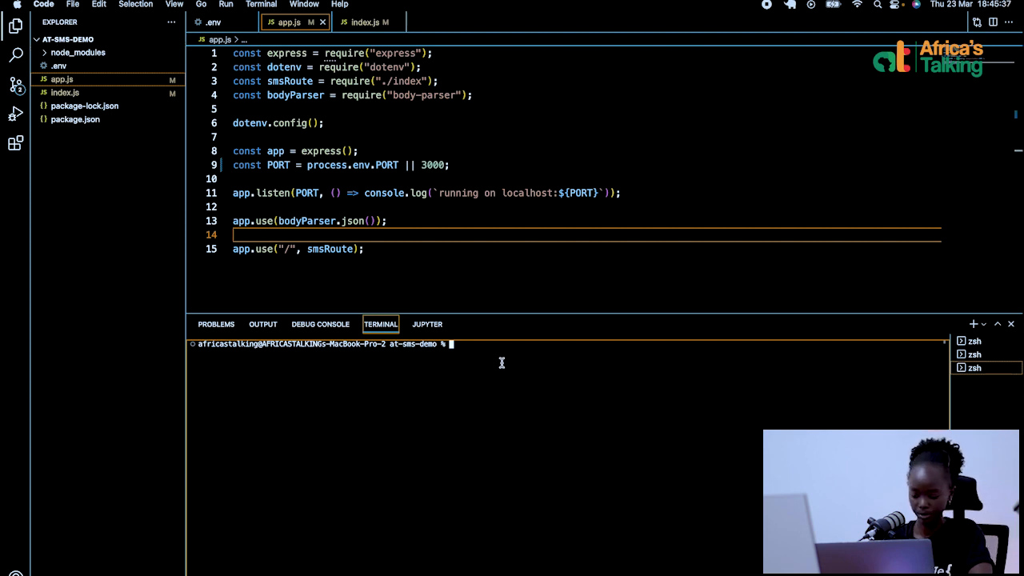
Run npm start so nodemon reports the app running on localhost:3003.
{"action": "type", "text": "npm st"}
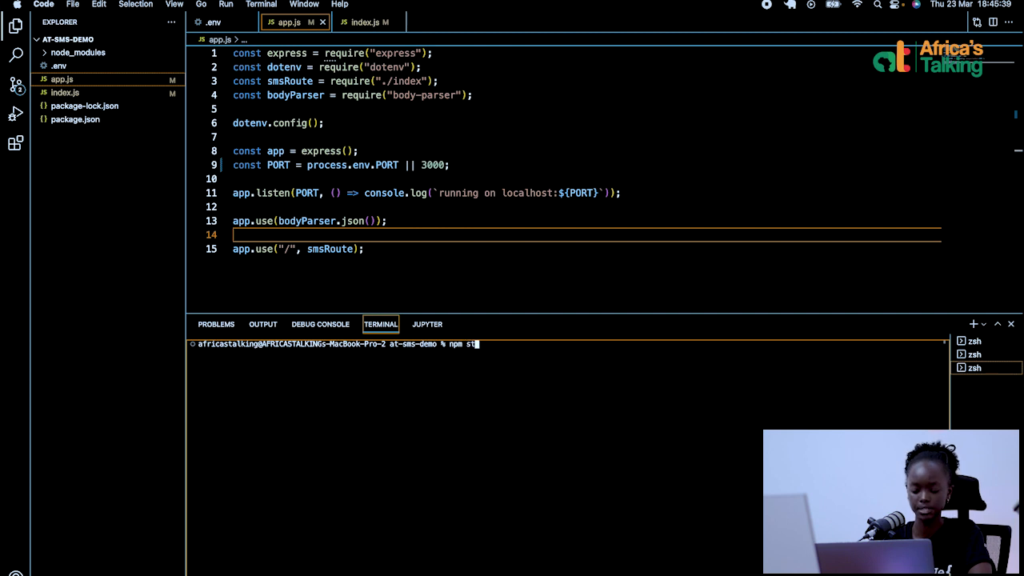
{"action": "key", "text": "Return"}
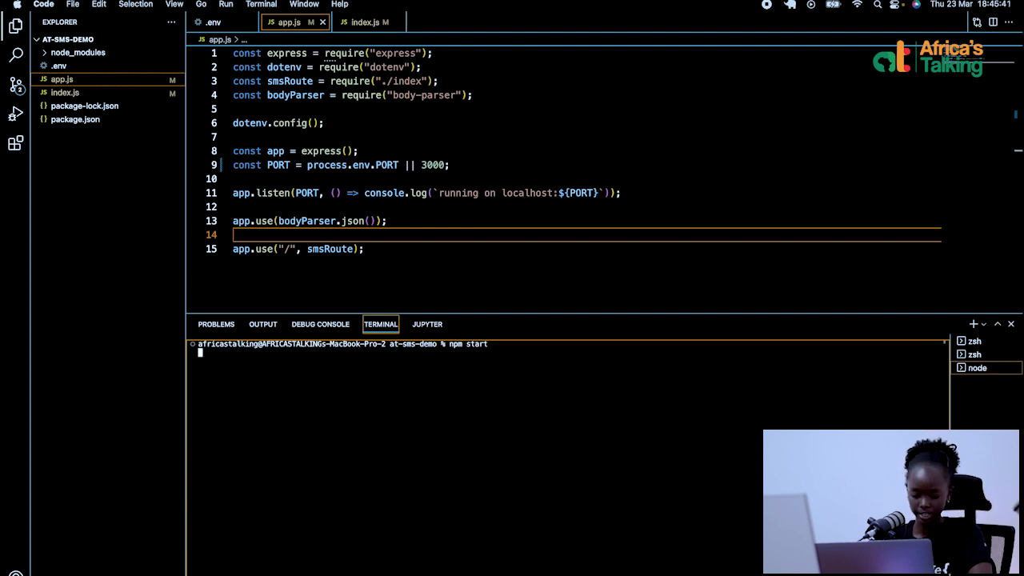
{"action": "key", "text": "Return"}
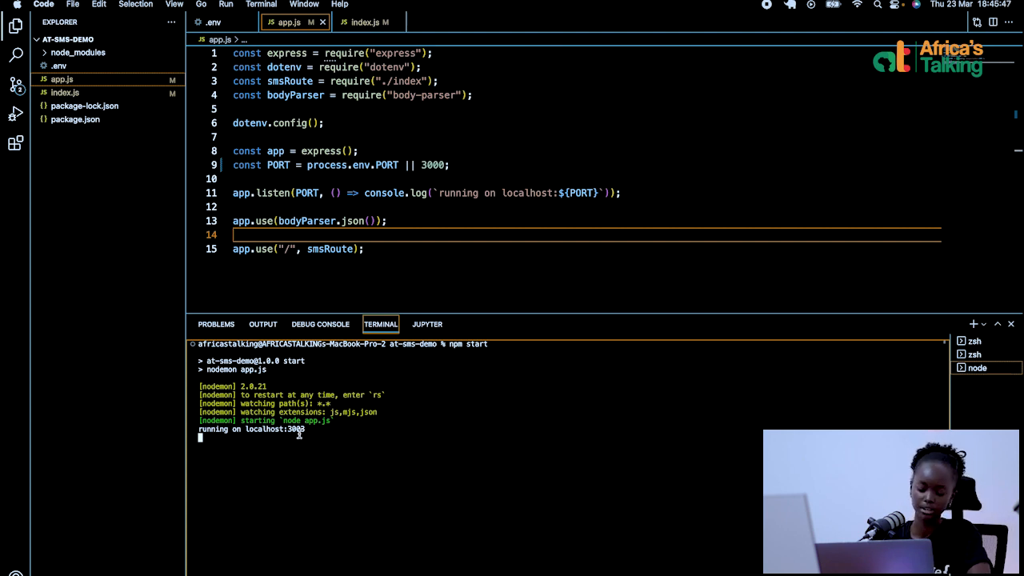
{"action": "mouse_move", "coordinate": [443, 456]}
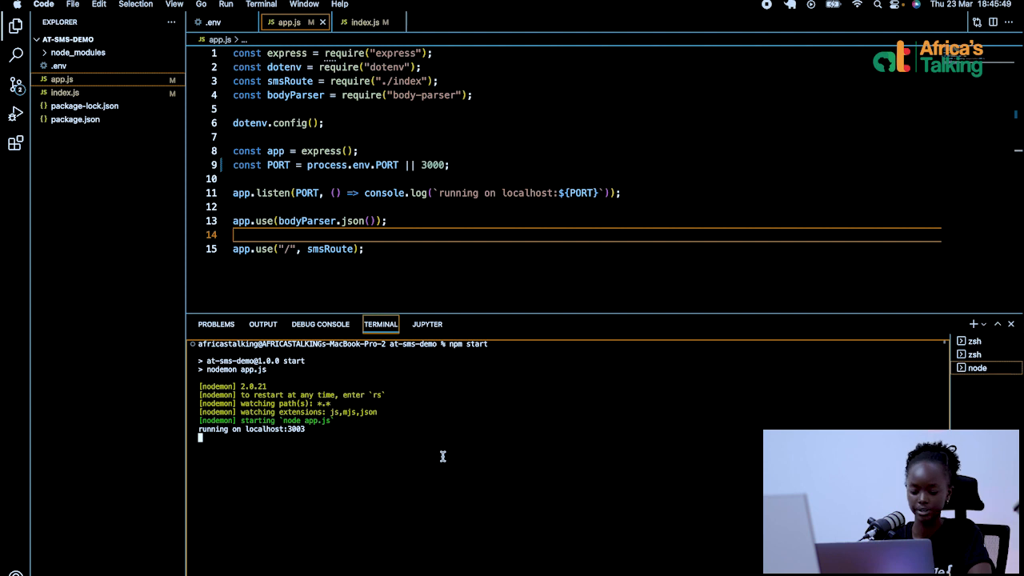